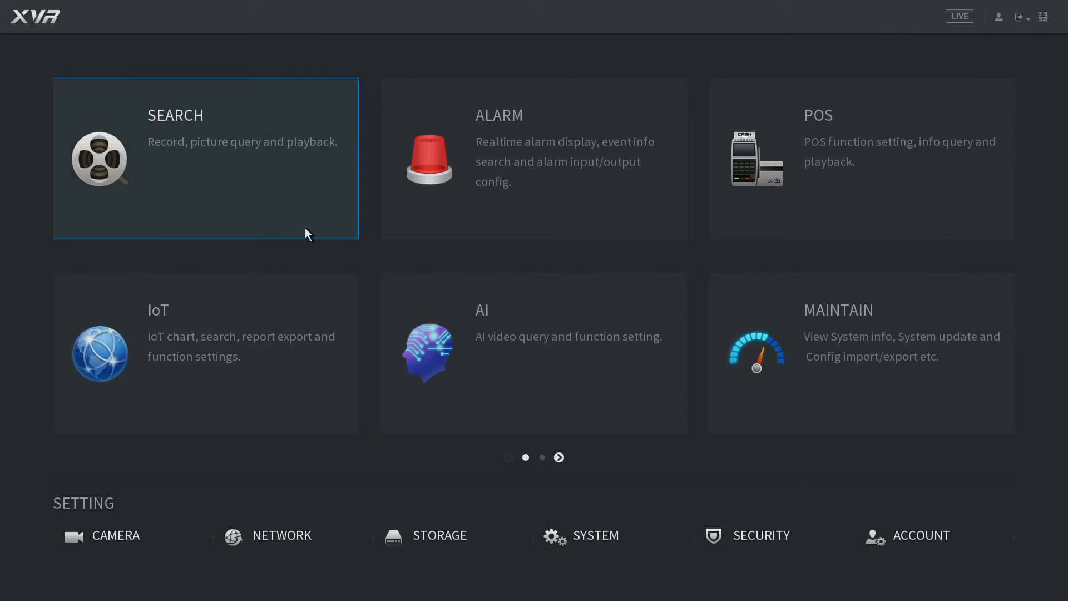
pyautogui.moveTo(516, 263)
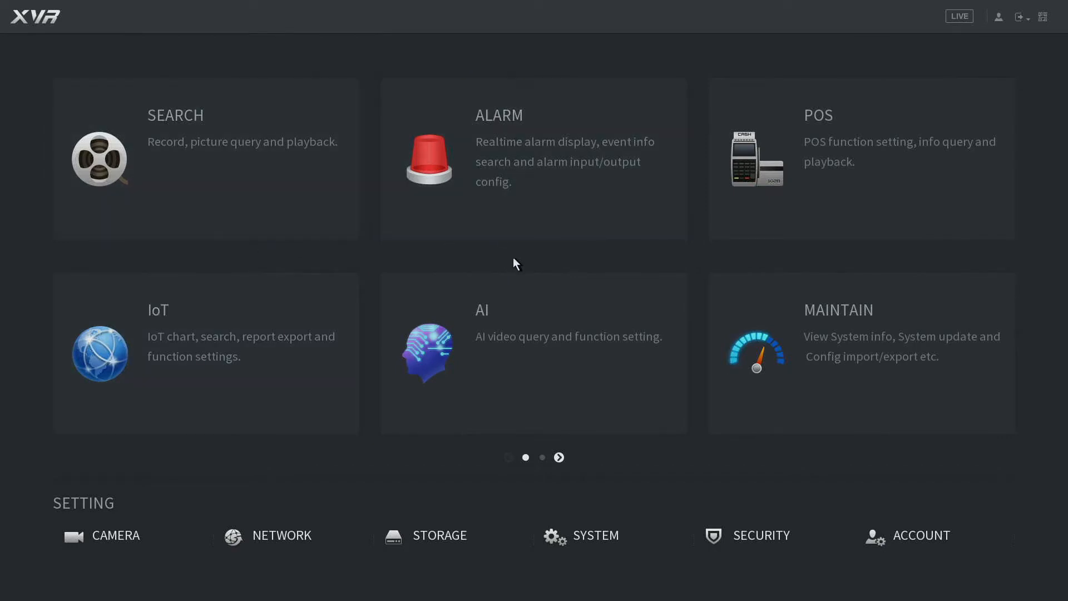
# - Open AI Search > Face Detection from the AI tile, then collapse the AI Search group
pyautogui.click(427, 352)
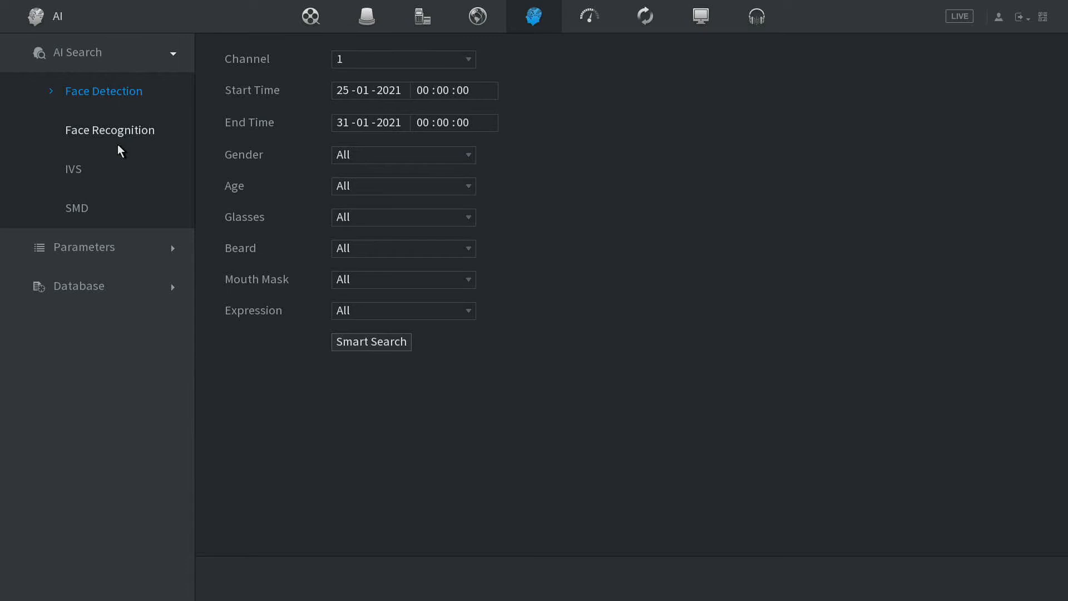
pyautogui.moveTo(230, 101)
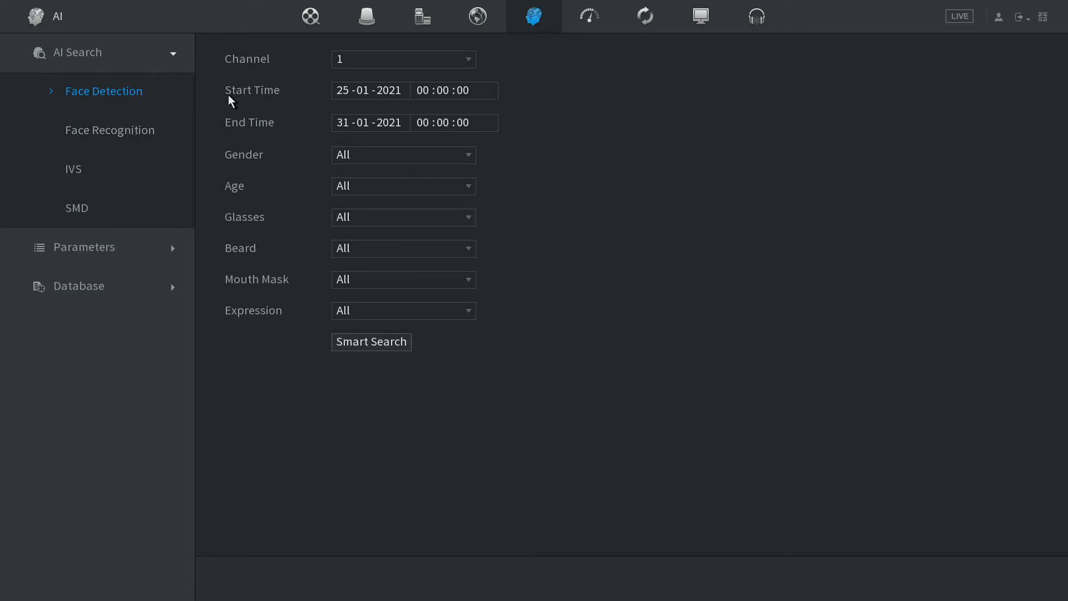
pyautogui.moveTo(141, 60)
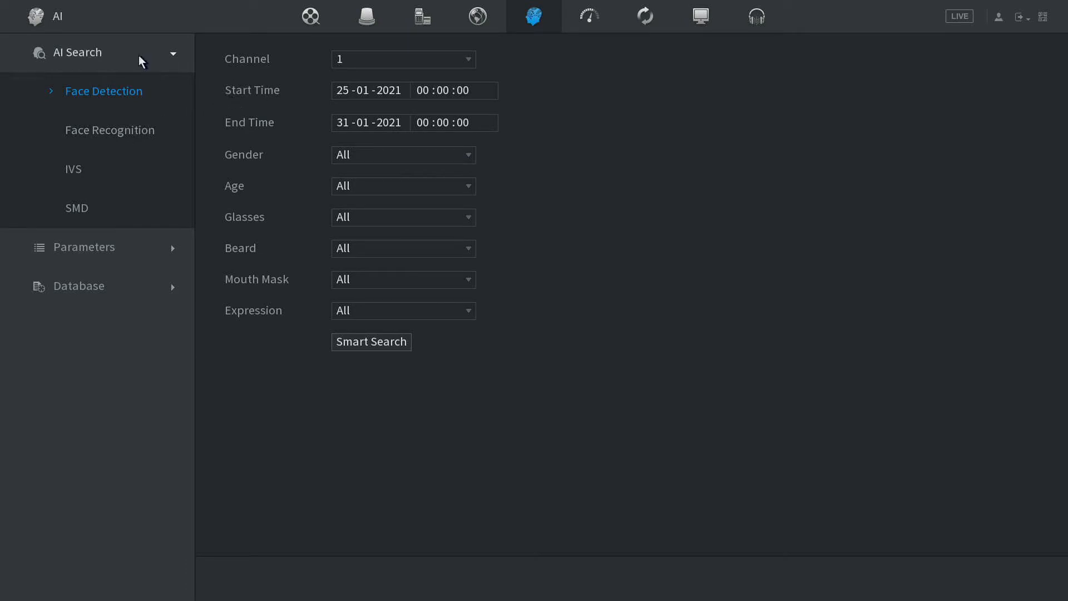
pyautogui.moveTo(672, 282)
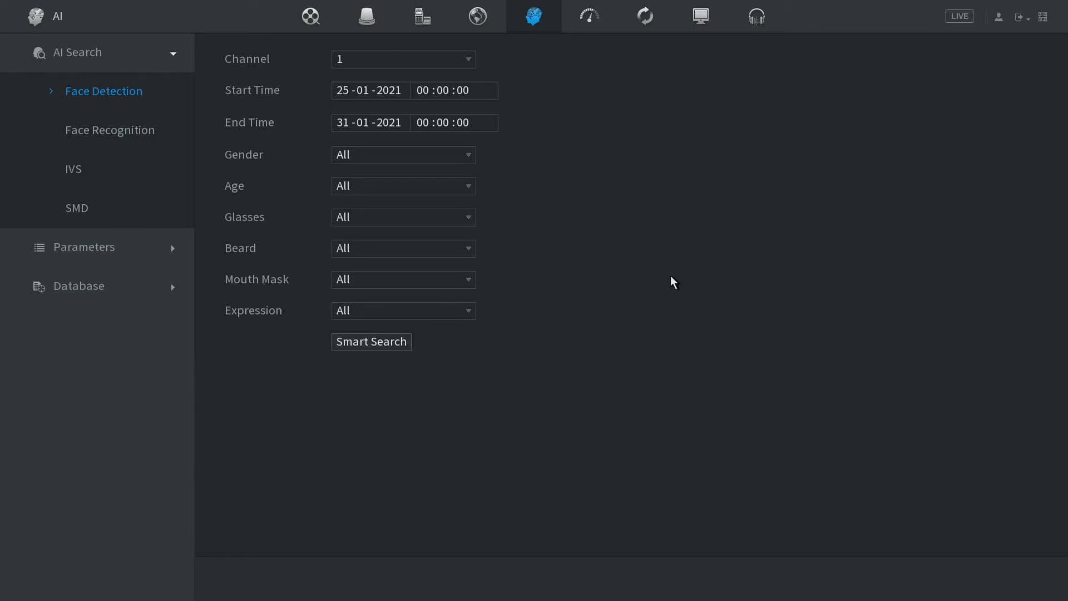
pyautogui.moveTo(728, 389)
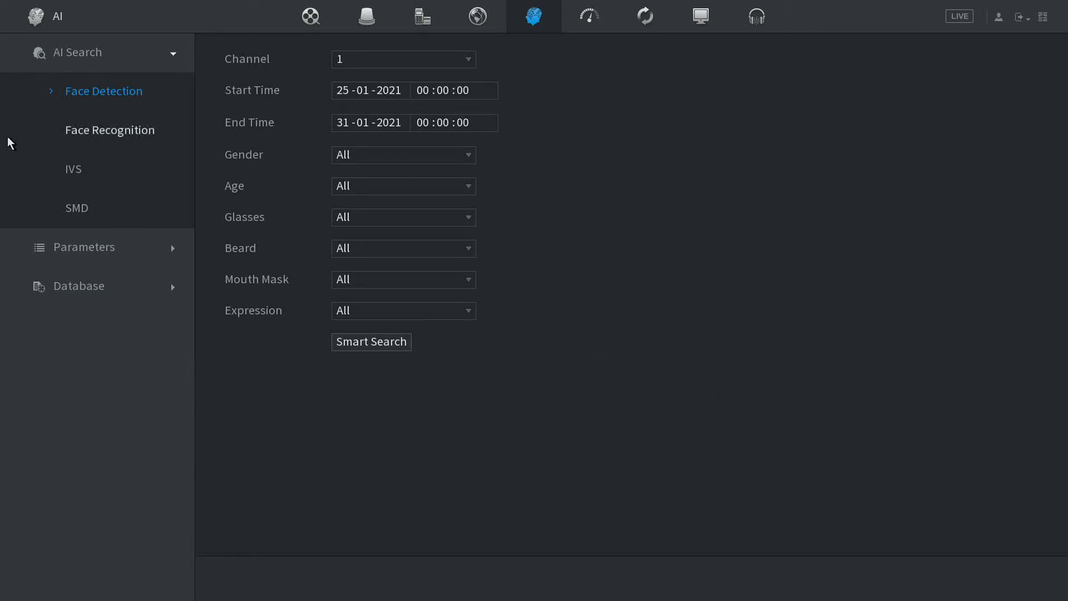
pyautogui.moveTo(587, 376)
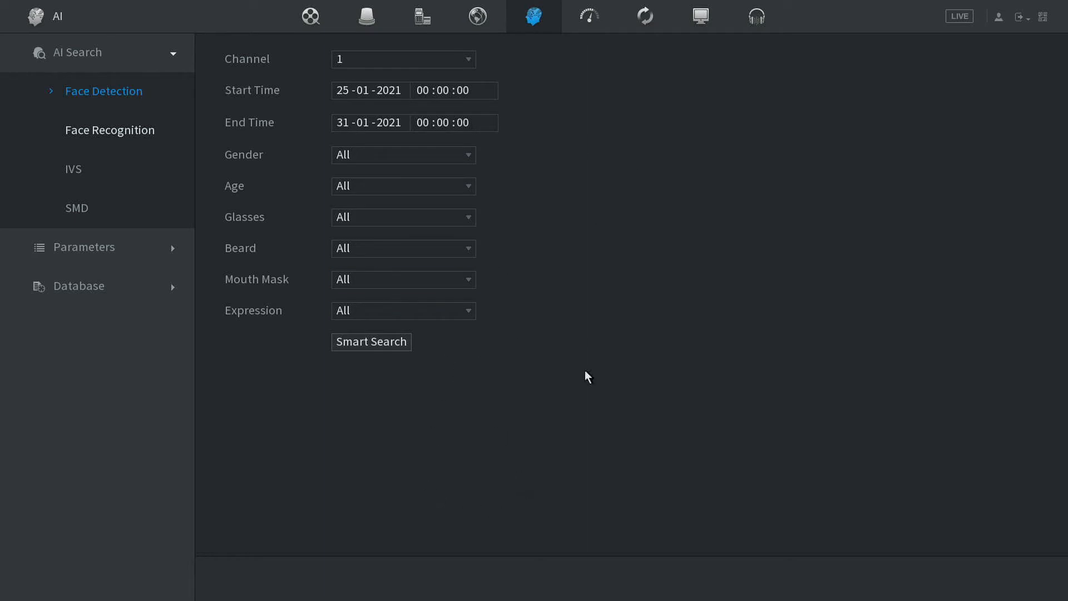
pyautogui.moveTo(570, 427)
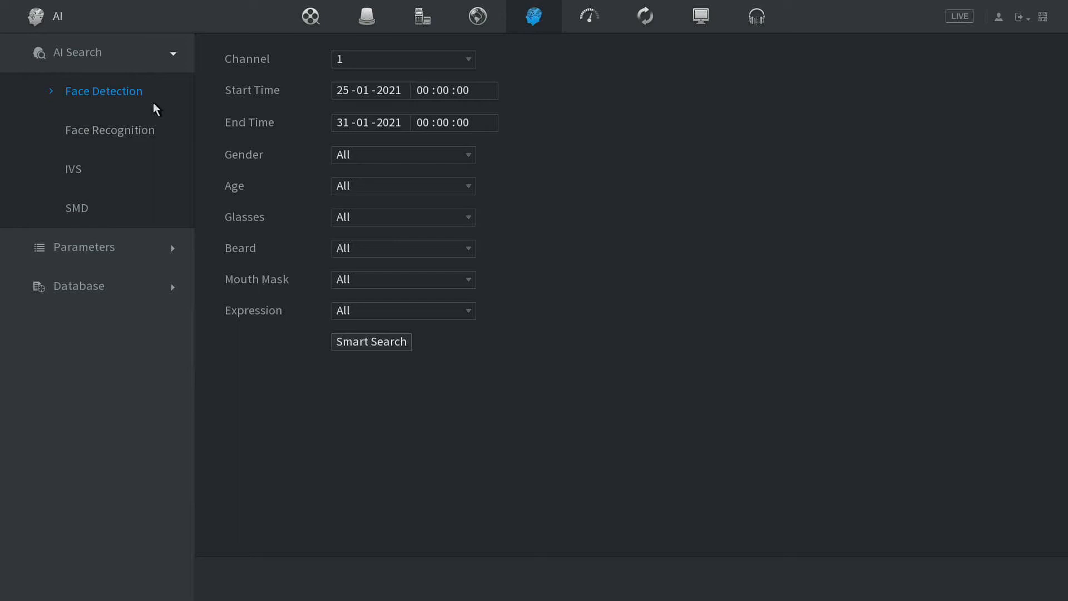
pyautogui.moveTo(73, 75)
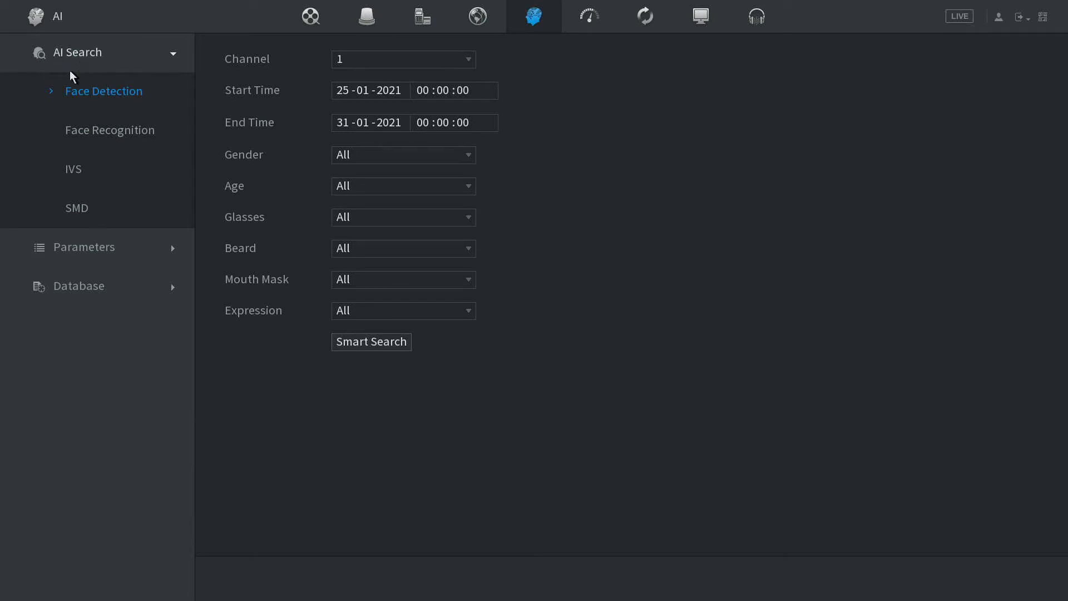
pyautogui.click(88, 53)
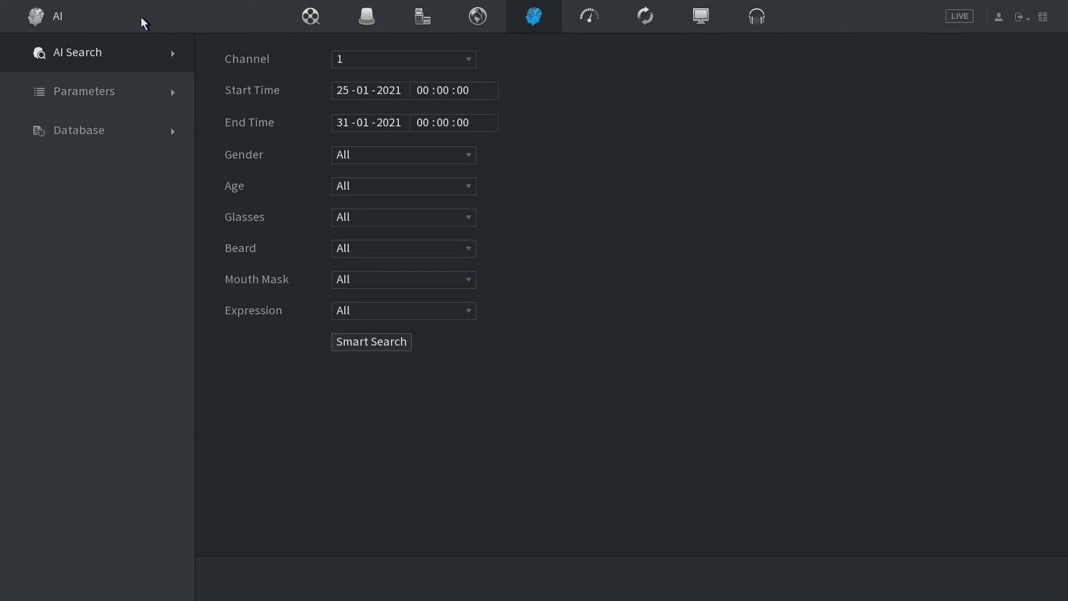
# - Enable channel 1 face detection with Picture Storage, then edit the search form's end date
pyautogui.click(85, 91)
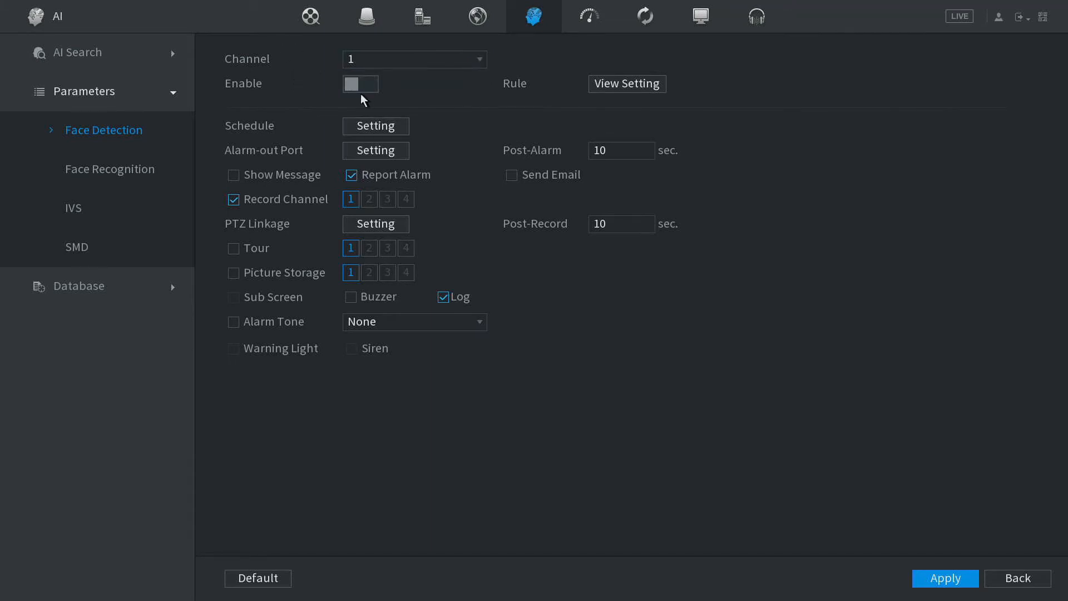
pyautogui.click(360, 83)
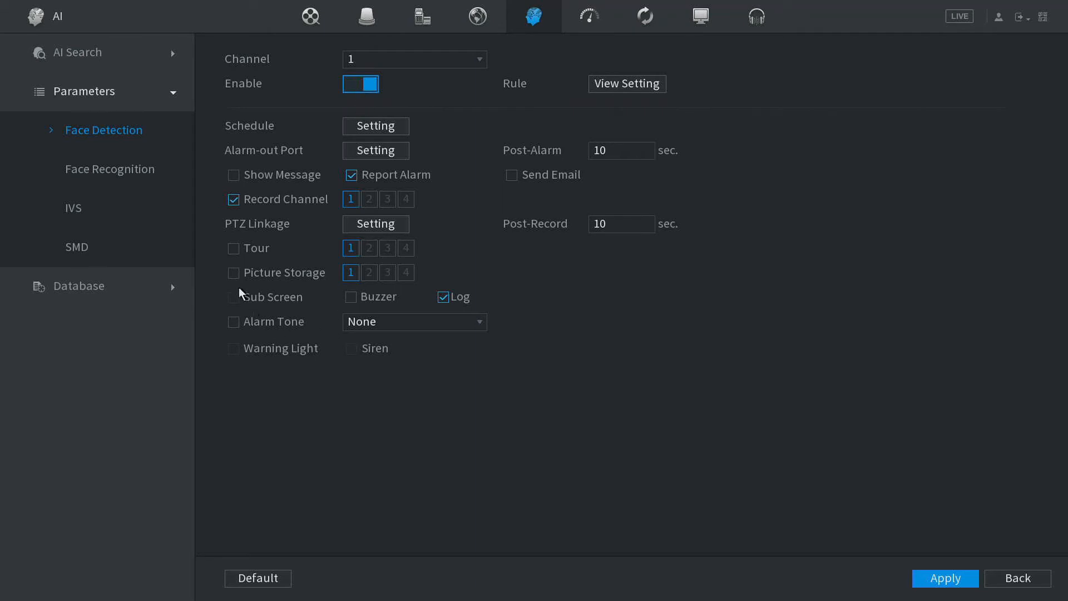
pyautogui.click(233, 272)
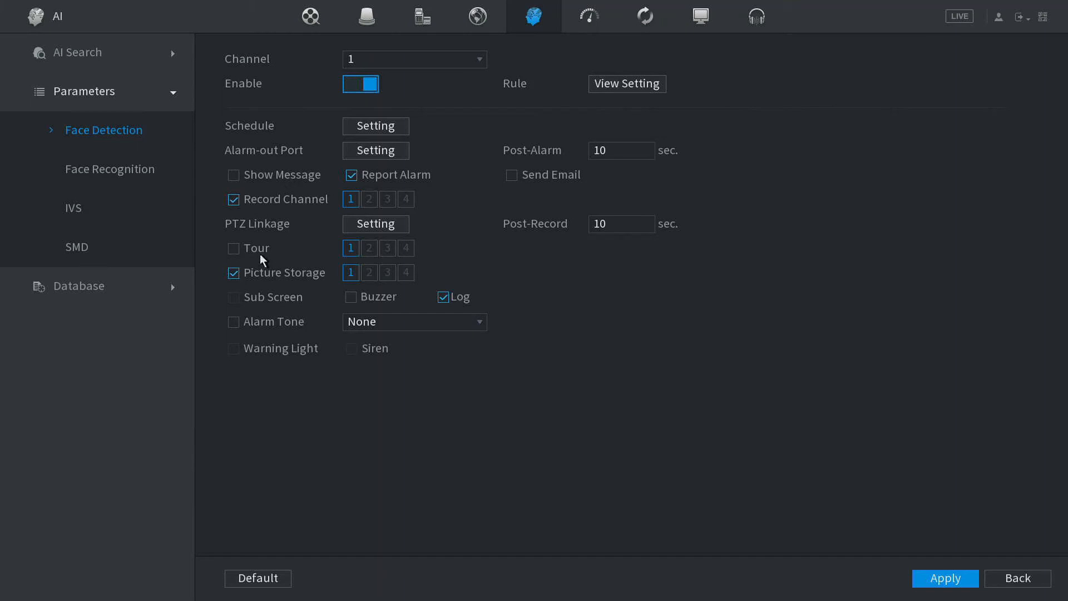
pyautogui.click(77, 53)
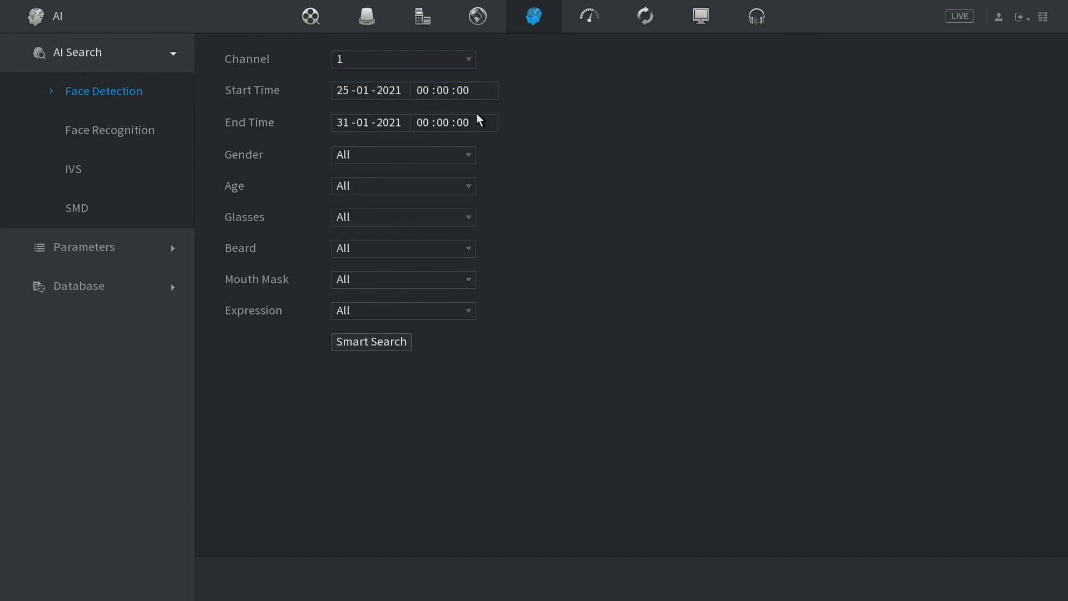
pyautogui.click(370, 122)
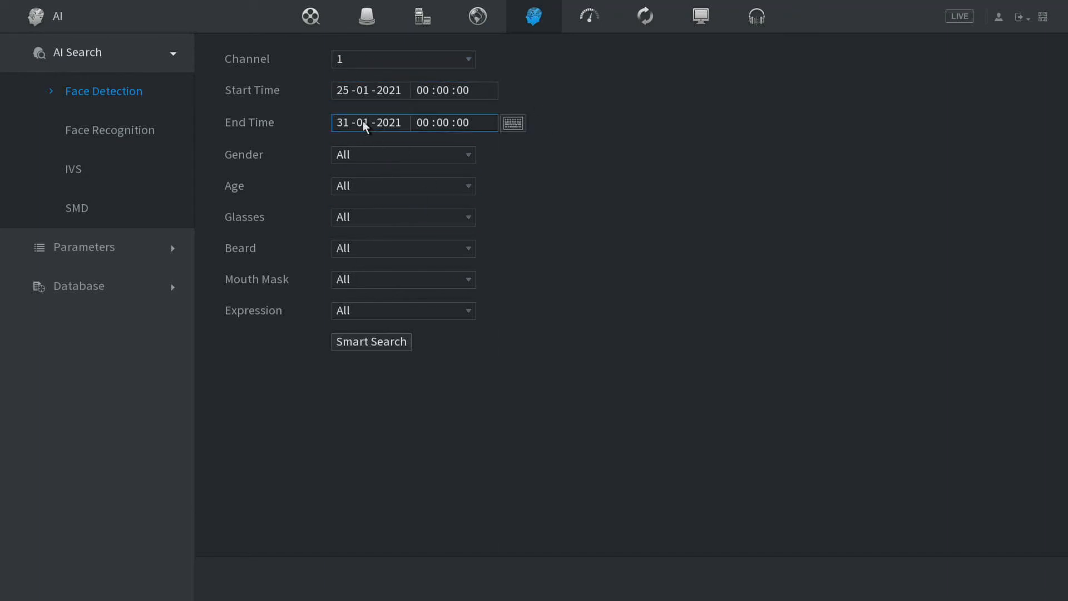
pyautogui.moveTo(401, 336)
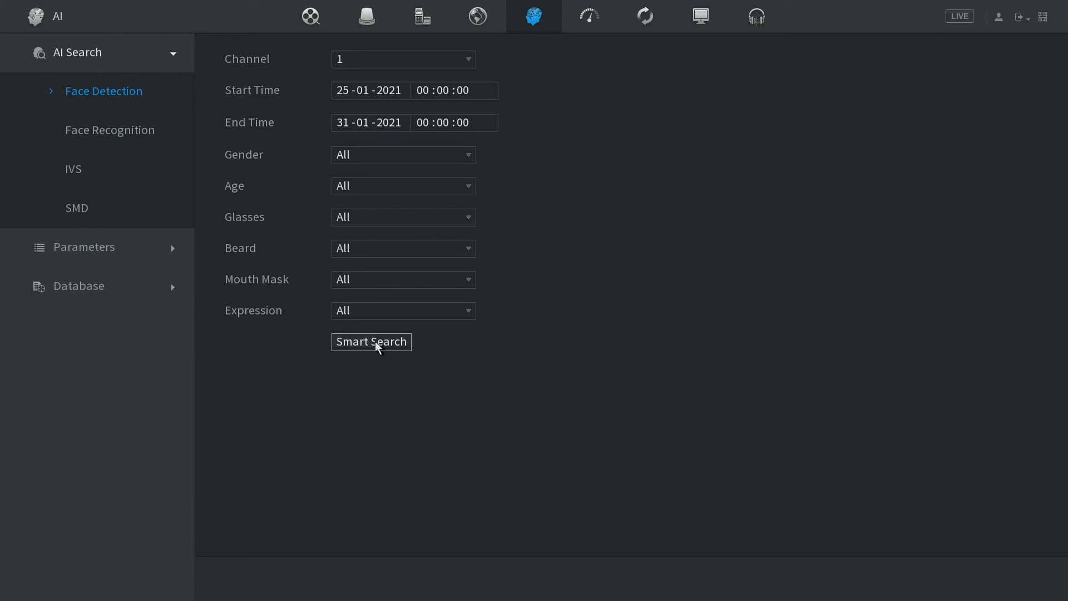
# - Run Smart Search for 25–31 January 2021, returning 1003 face snapshots
pyautogui.click(370, 342)
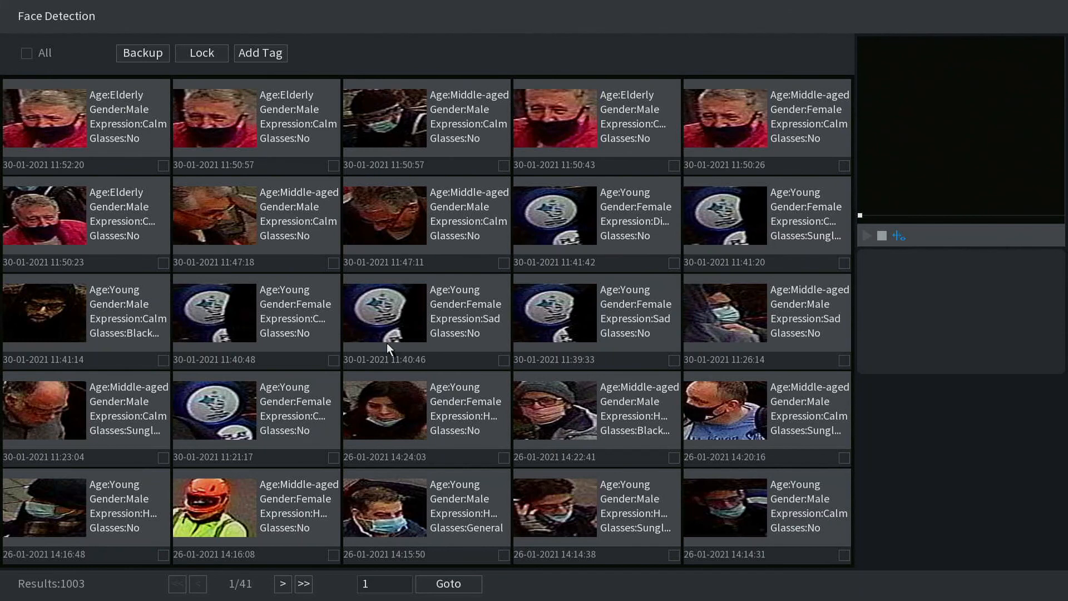
pyautogui.moveTo(259, 276)
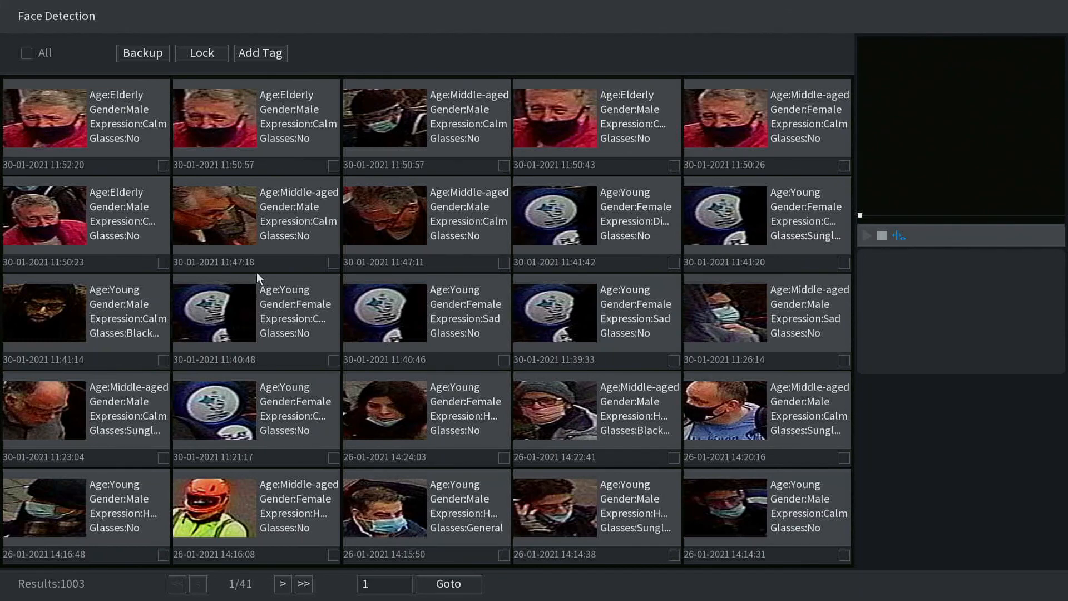
pyautogui.moveTo(107, 70)
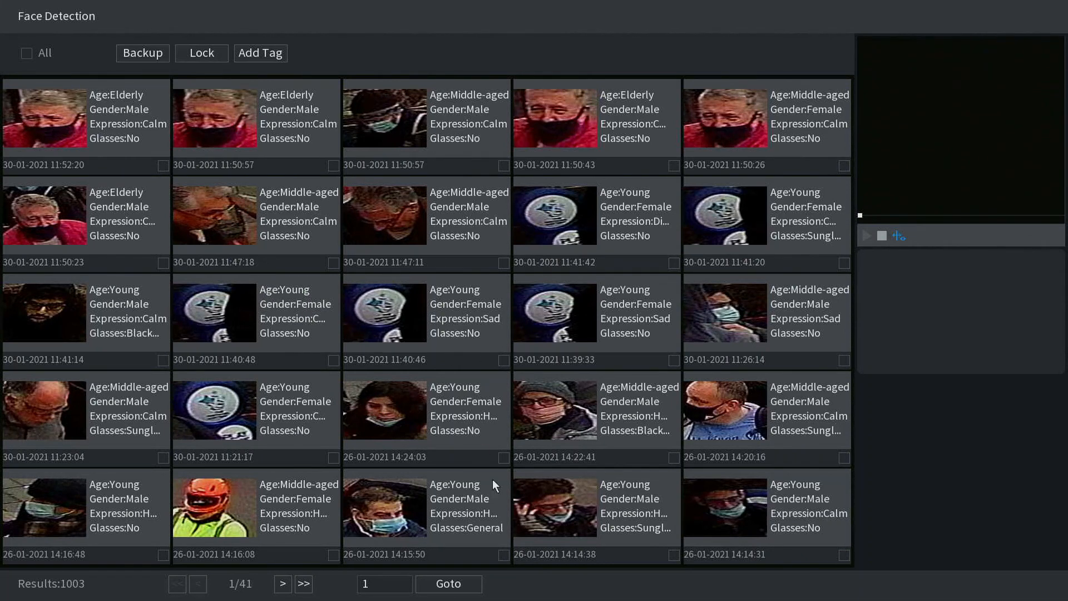
pyautogui.moveTo(134, 462)
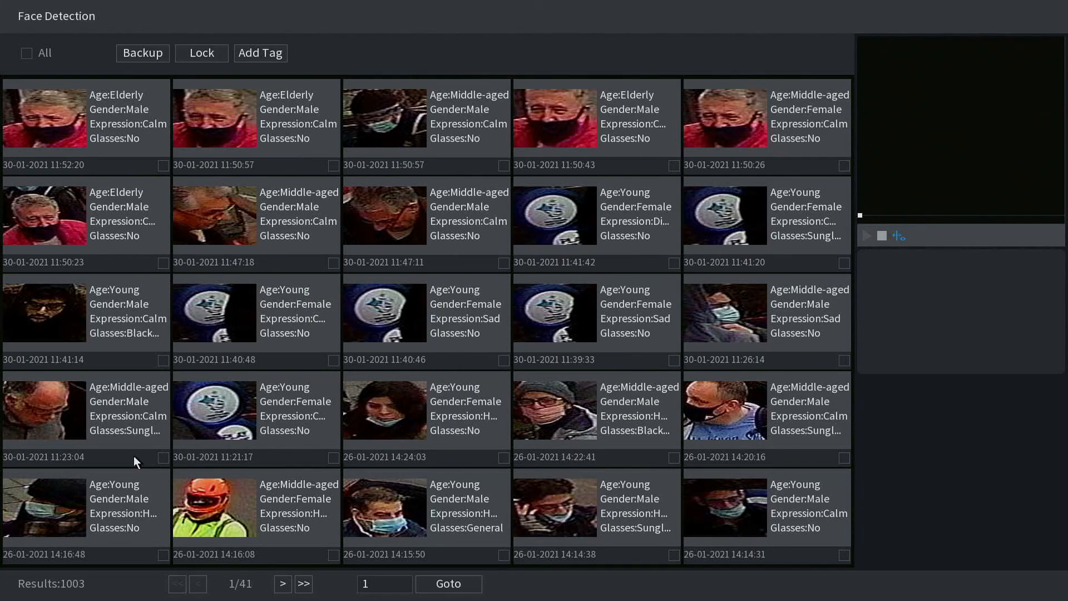